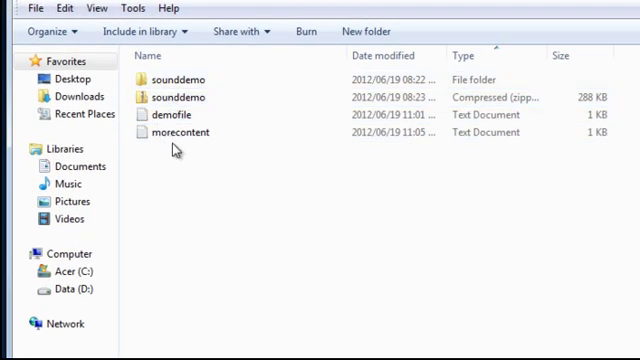
Select demofile and morecontent and bring up their file actions, then clear the selection
left_click(170, 114)
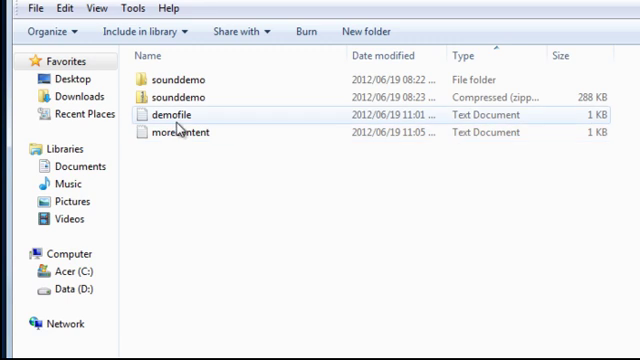
mouse_move(180, 132)
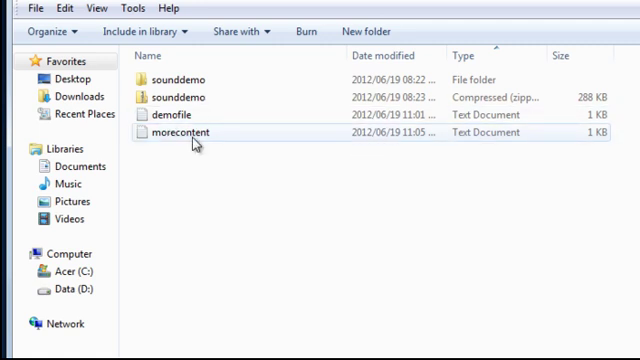
left_click(172, 114)
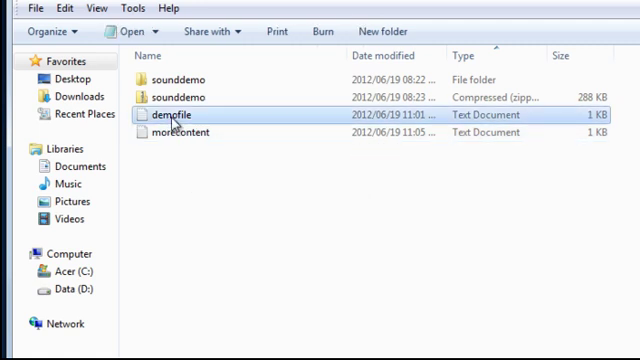
left_click(180, 132)
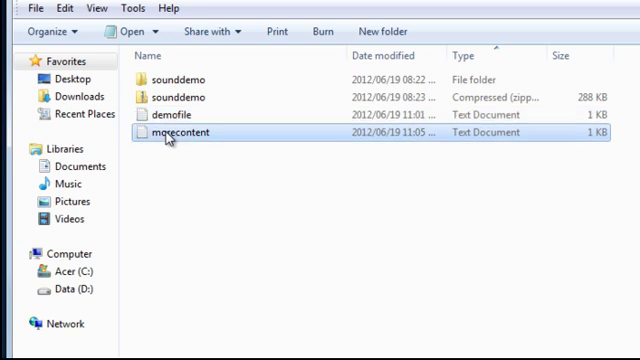
right_click(184, 132)
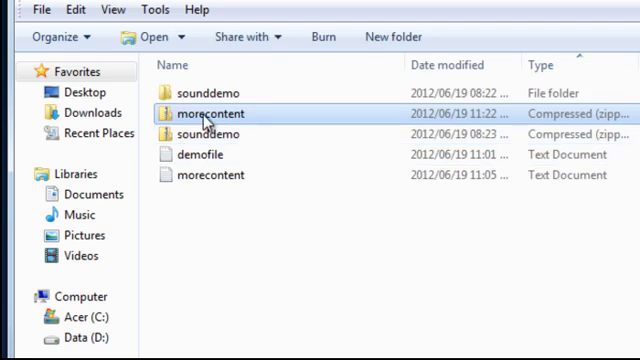
mouse_move(232, 262)
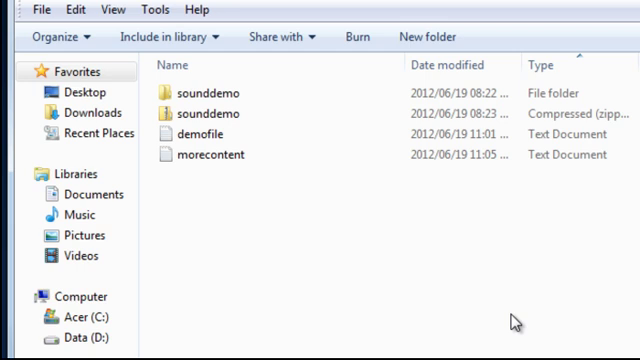
mouse_move(380, 270)
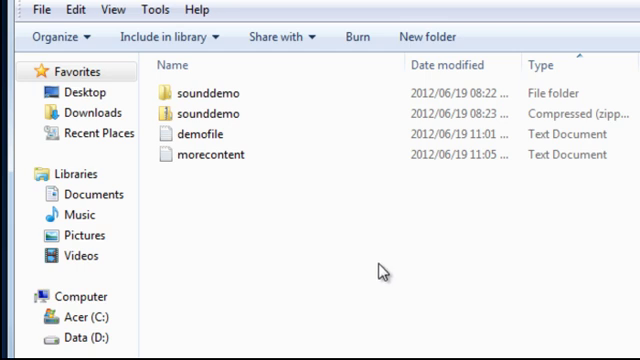
left_click(204, 134)
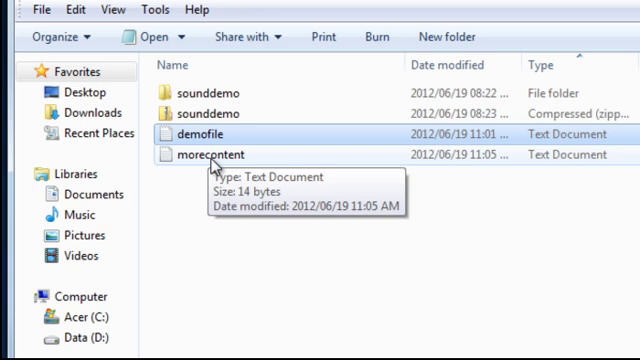
Reselect demofile with morecontent added, ready to send both to a compressed folder
left_click(216, 156)
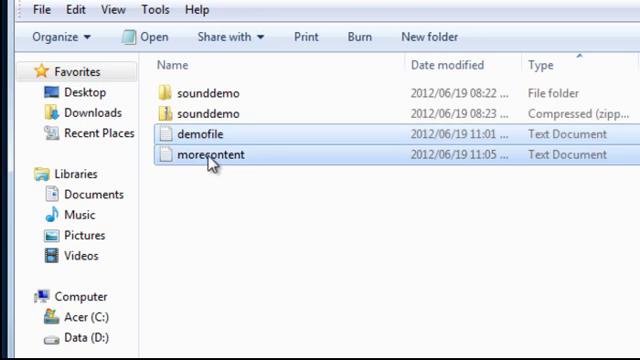
left_click(200, 134)
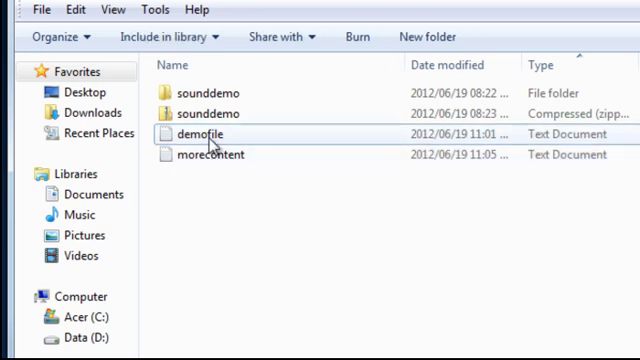
left_click(212, 156)
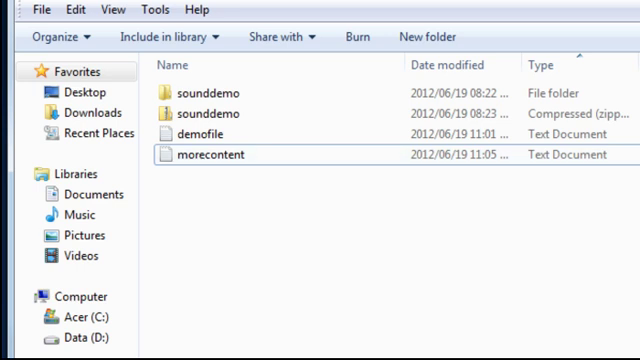
left_click(204, 134)
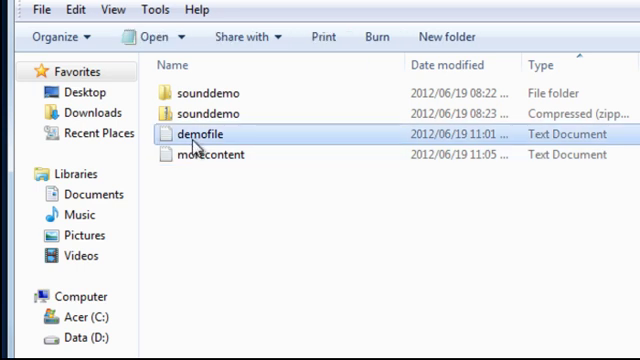
mouse_move(204, 282)
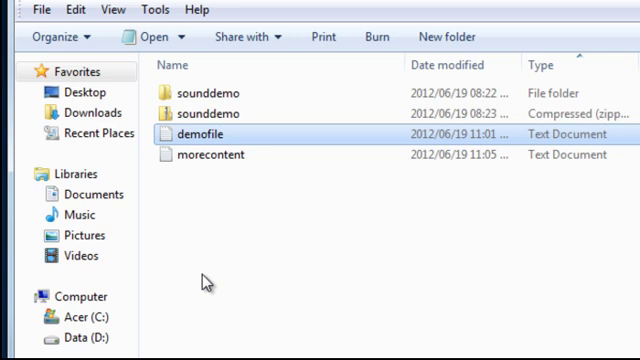
mouse_move(210, 164)
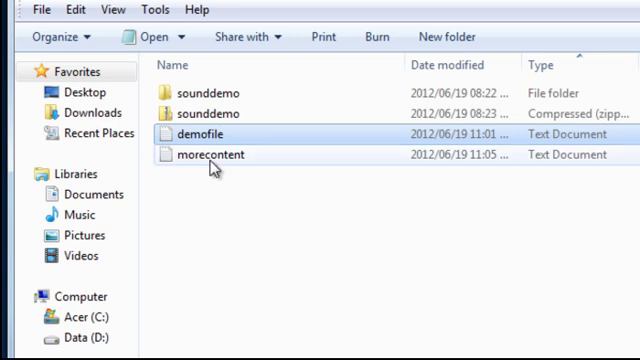
left_click(212, 156)
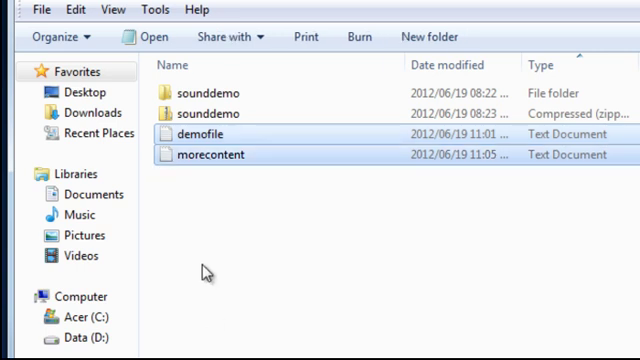
mouse_move(244, 168)
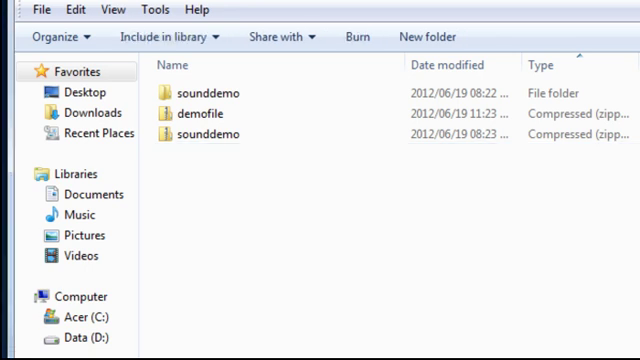
mouse_move(270, 348)
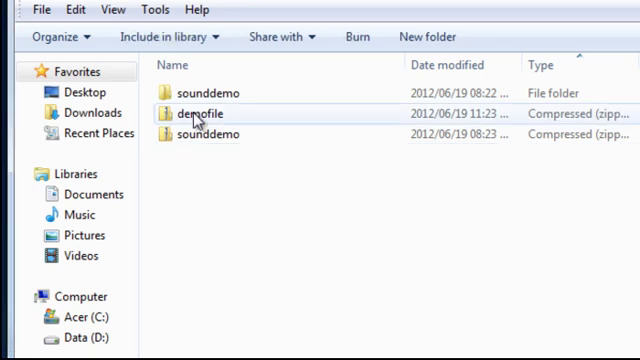
Browse inside the demofile zip archive and select the morecontent document it contains
left_click(200, 112)
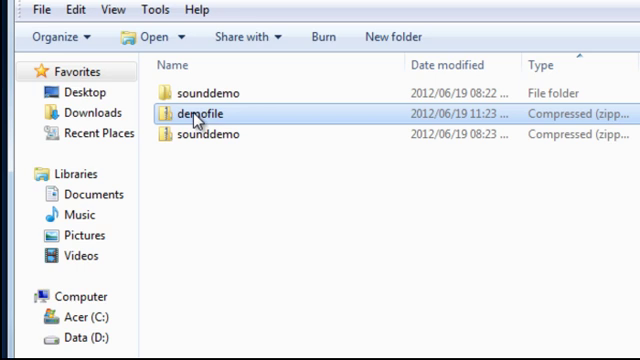
right_click(198, 112)
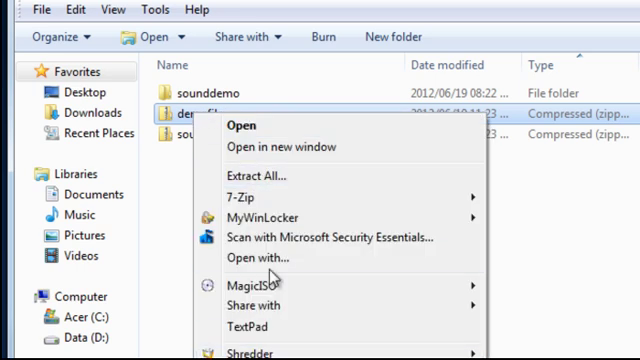
left_click(260, 256)
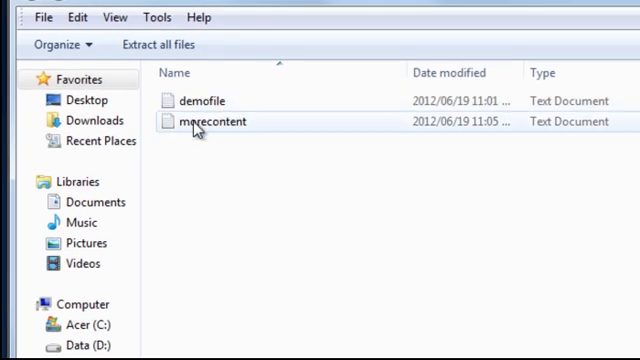
left_click(210, 100)
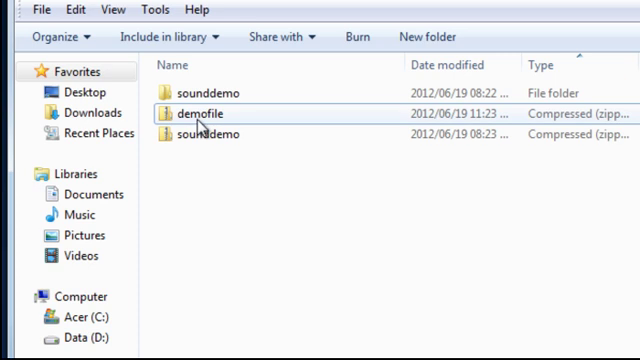
Extract All from the demofile zip into the suggested demofile destination folder
right_click(204, 112)
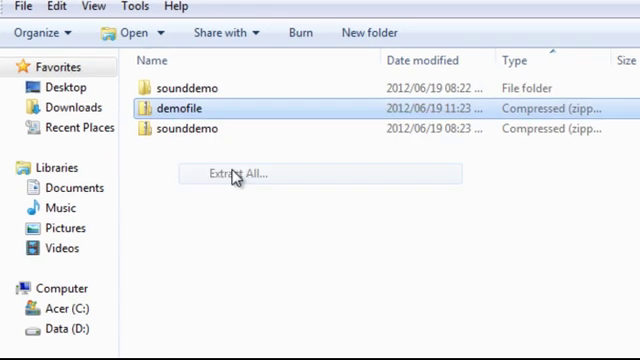
left_click(234, 172)
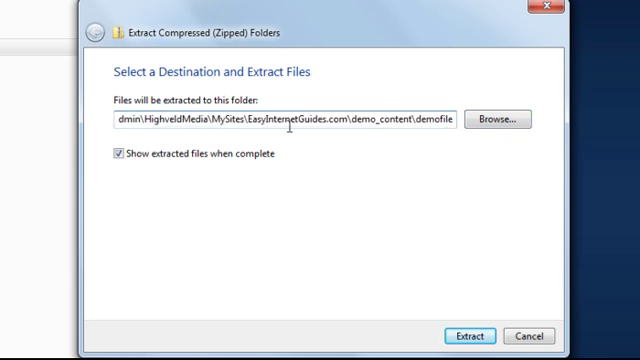
mouse_move(472, 336)
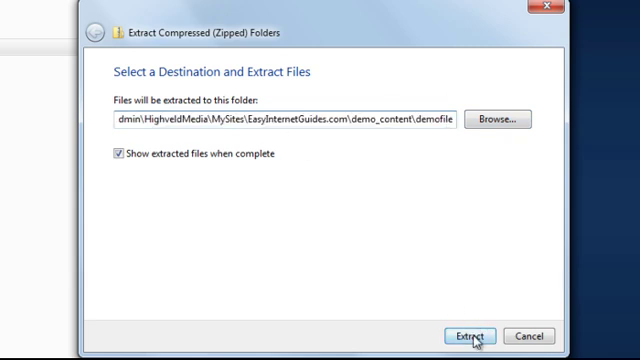
left_click(468, 336)
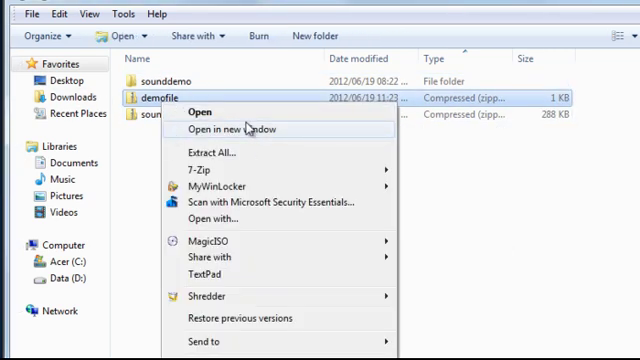
Reopen Extract All for the demofile zip, showing the proposed demofile destination
left_click(204, 152)
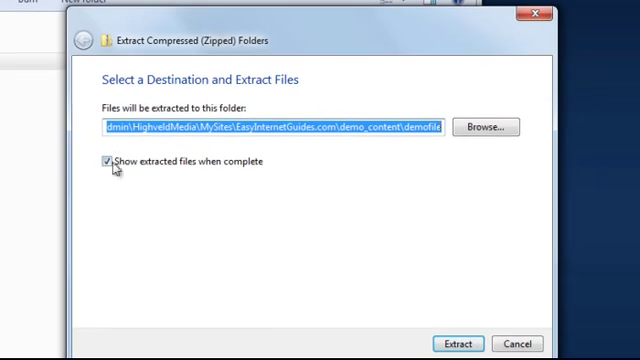